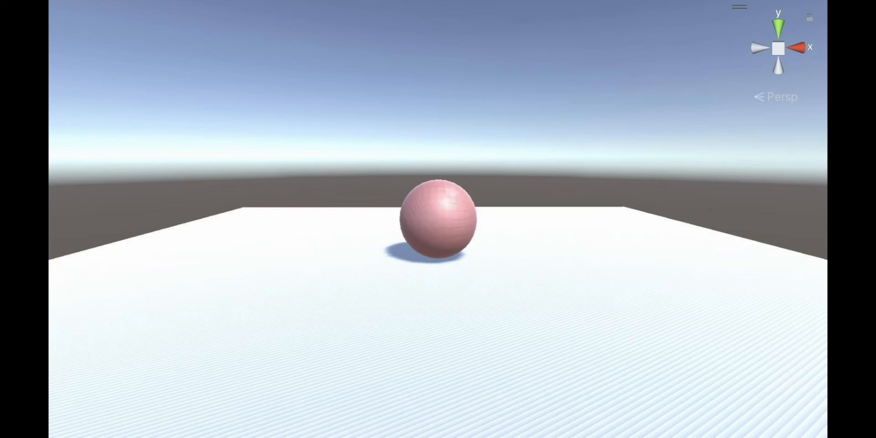
# Step: Raise the shadow bias until the plane's striped acne disappears, then ease it back to mid-range
pyautogui.scroll(-3)
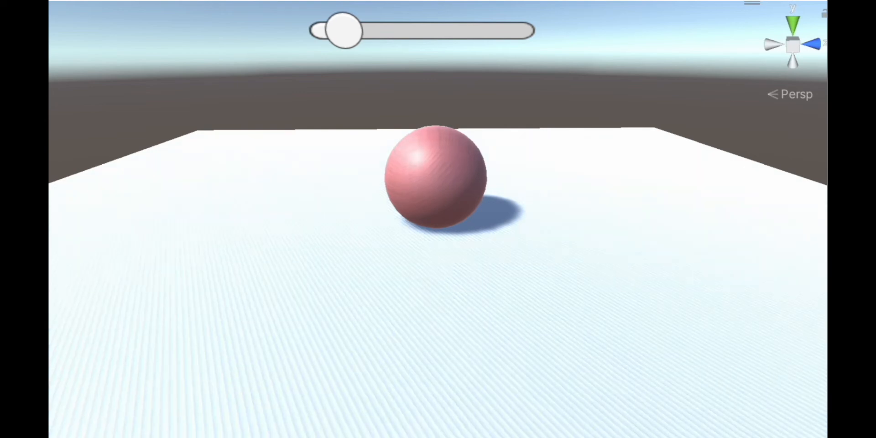
pyautogui.moveTo(342, 30); pyautogui.dragTo(495, 30)
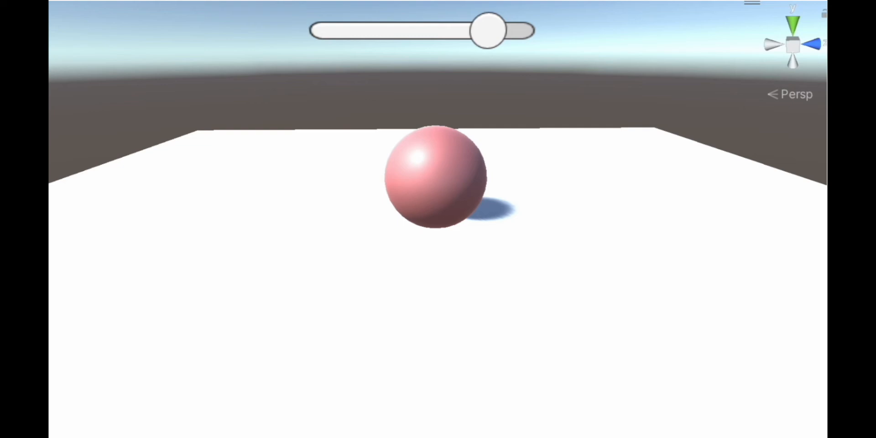
pyautogui.moveTo(488, 30); pyautogui.dragTo(498, 30)
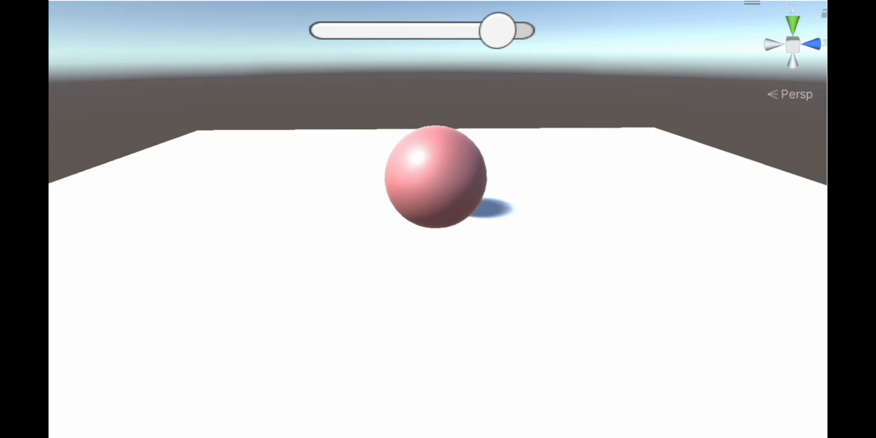
pyautogui.moveTo(498, 30); pyautogui.dragTo(430, 30)
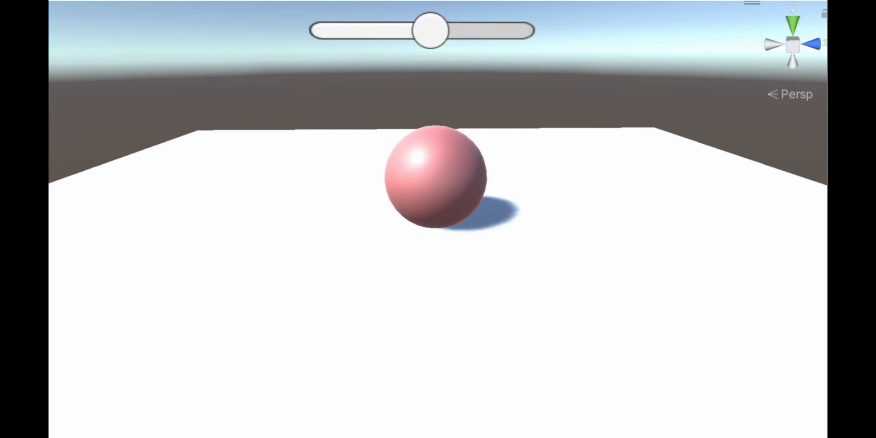
pyautogui.moveTo(433, 31); pyautogui.dragTo(380, 30)
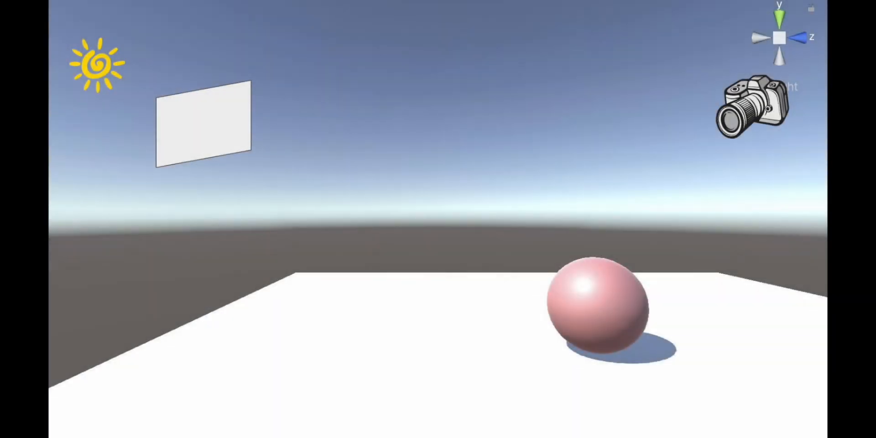
# Step: Show the large [M] text label above the sphere and plane
pyautogui.press('m')
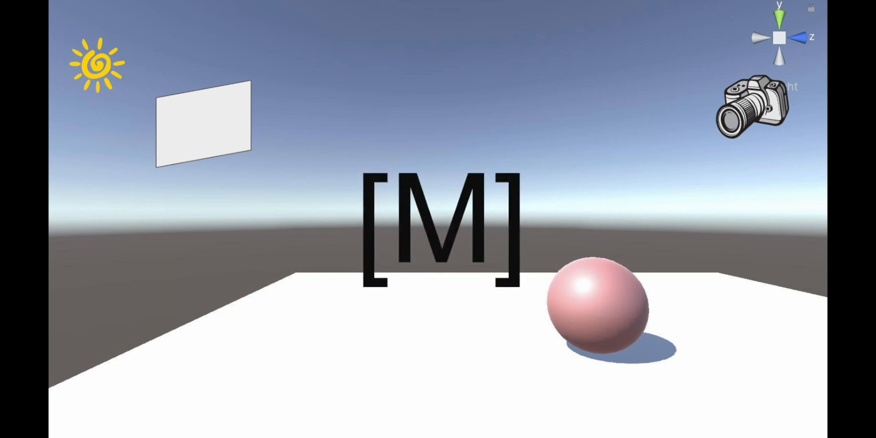